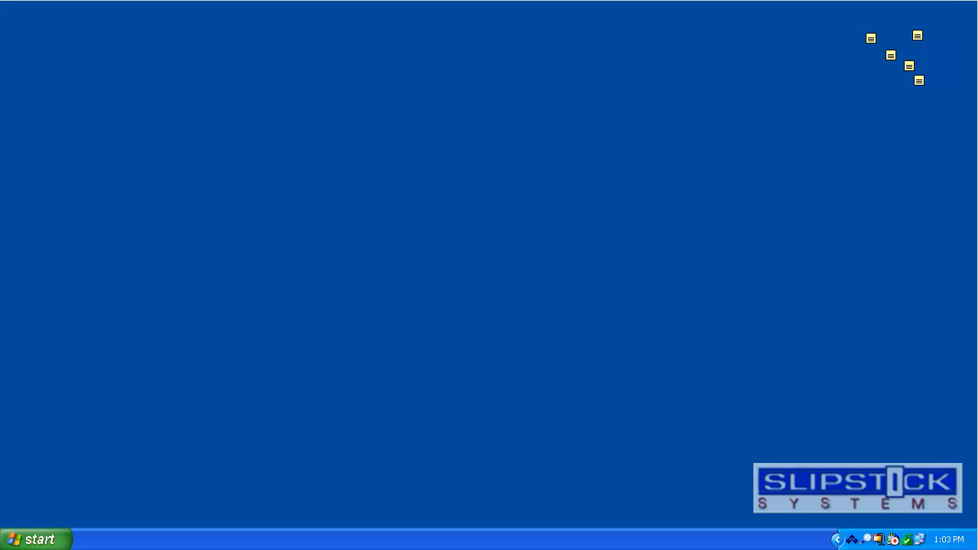
# Bring up My Computer from the Start menu and review the hidden files setting in Folder Options
pyautogui.click(34, 539)
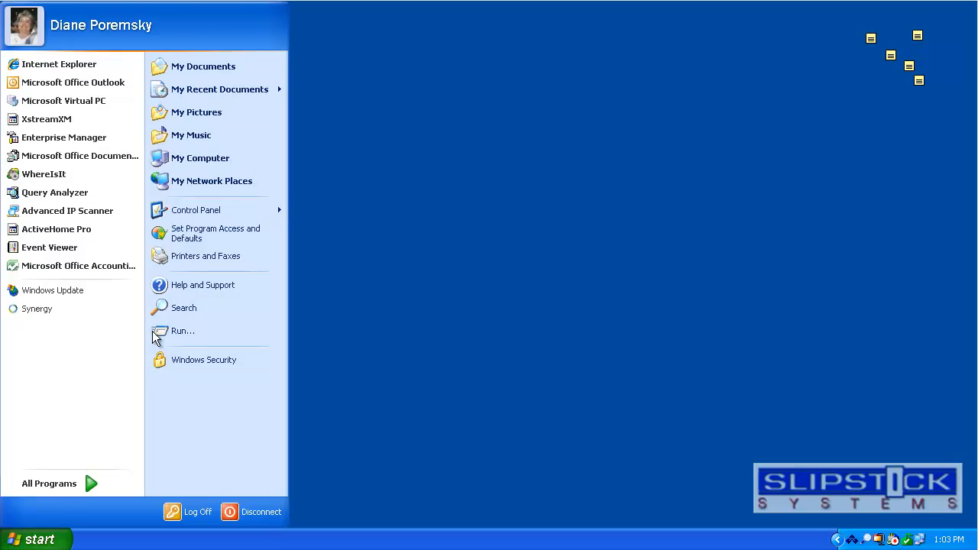
pyautogui.click(200, 158)
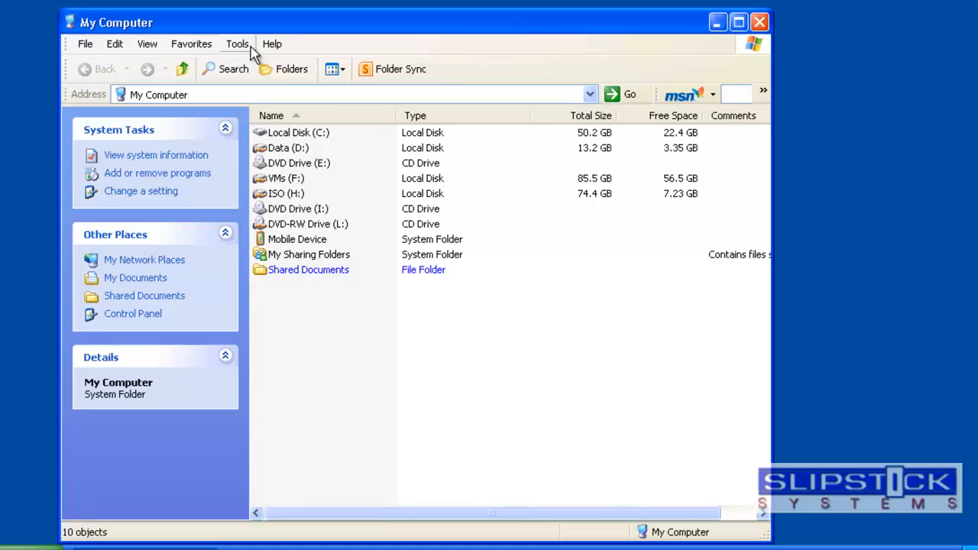
pyautogui.click(237, 43)
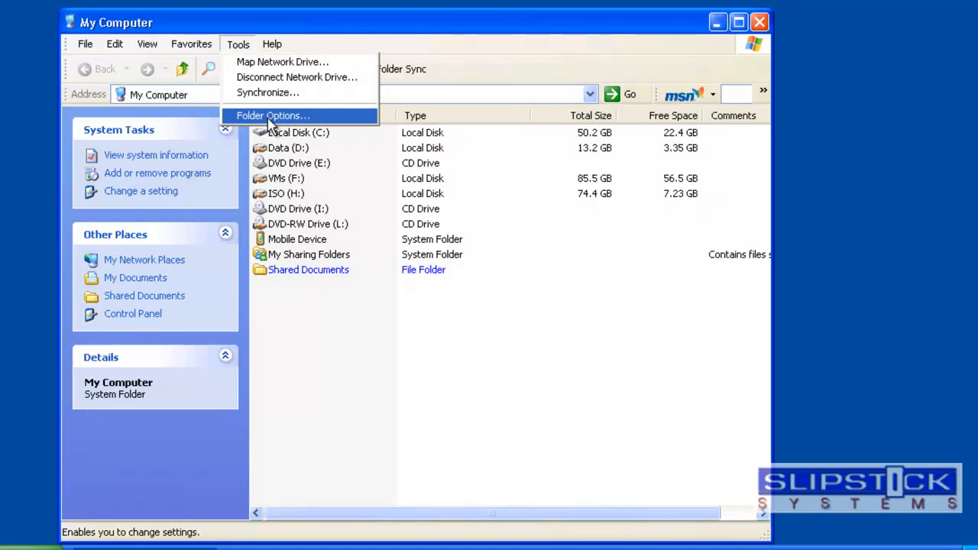
pyautogui.click(273, 116)
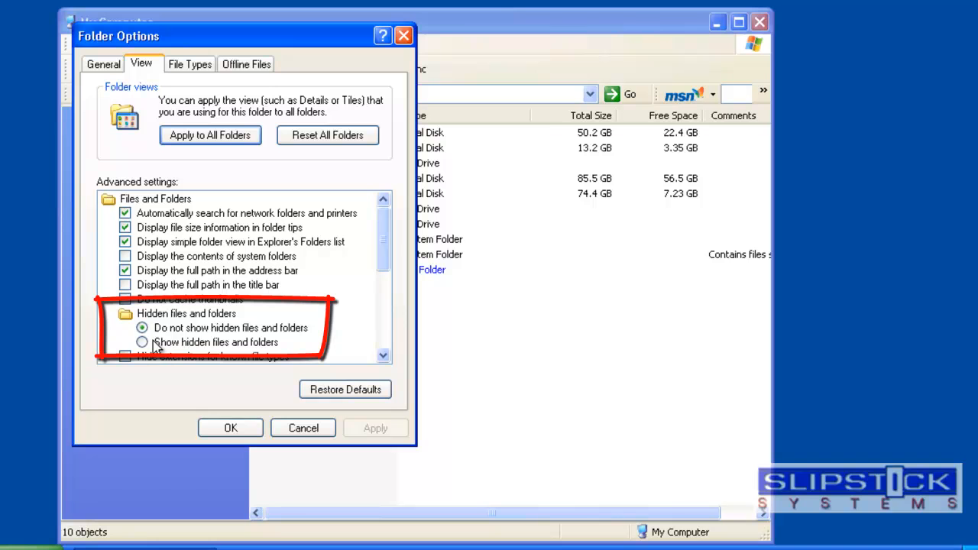
pyautogui.click(230, 428)
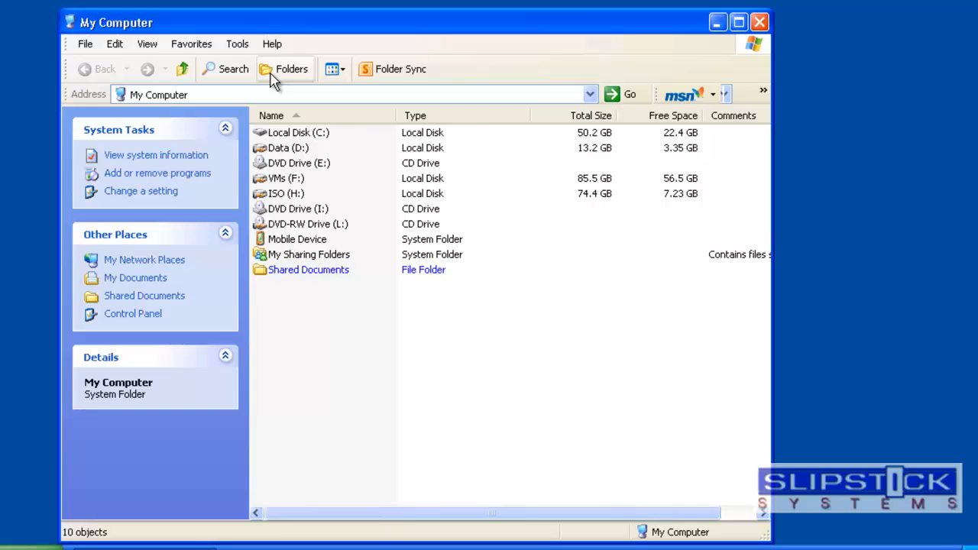
# Show the Folders tree and expand Documents and Settings, the user profile and Local Settings
pyautogui.click(291, 69)
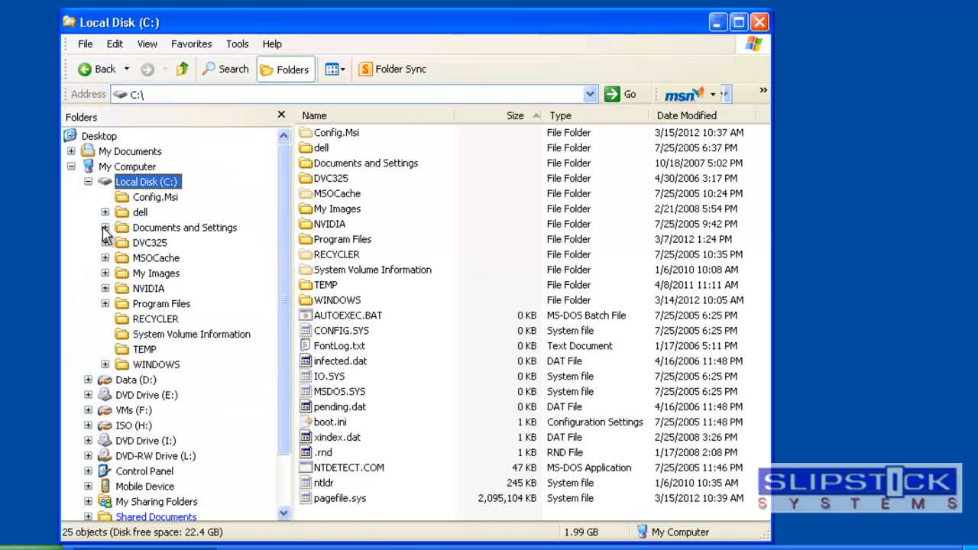
pyautogui.click(104, 227)
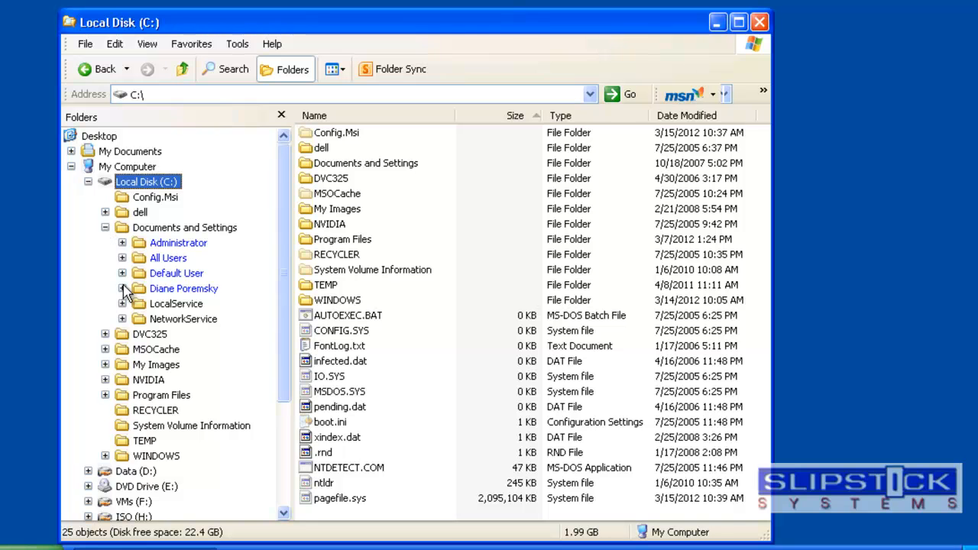
pyautogui.click(122, 288)
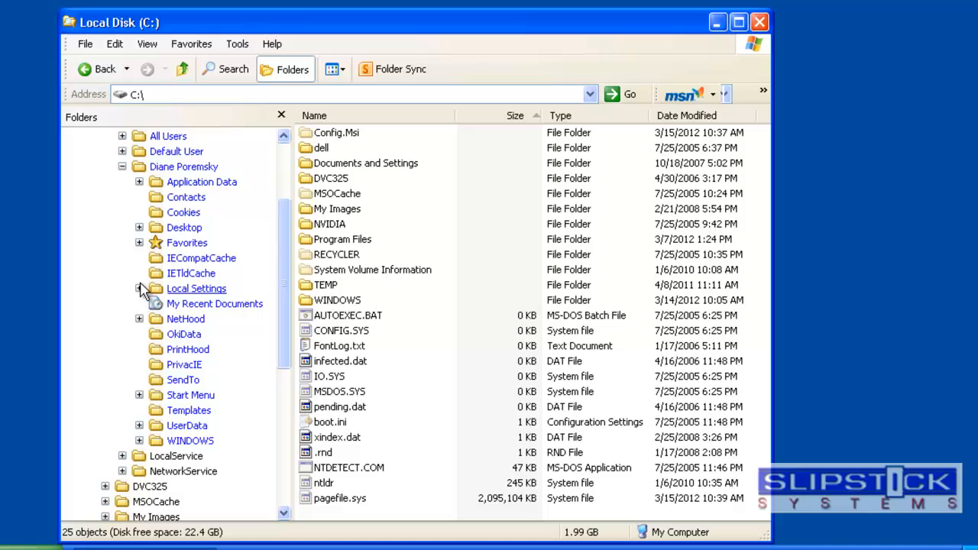
pyautogui.click(139, 288)
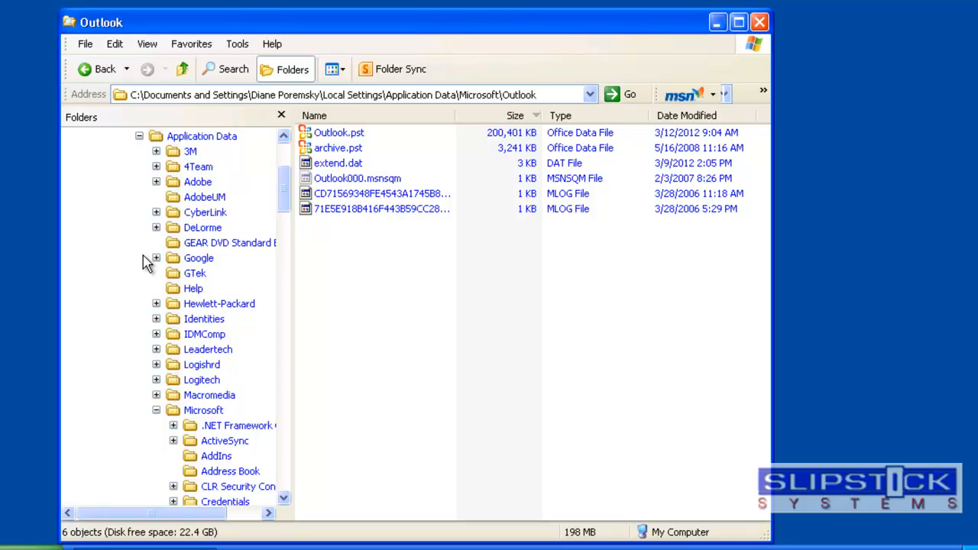
pyautogui.moveTo(289, 224)
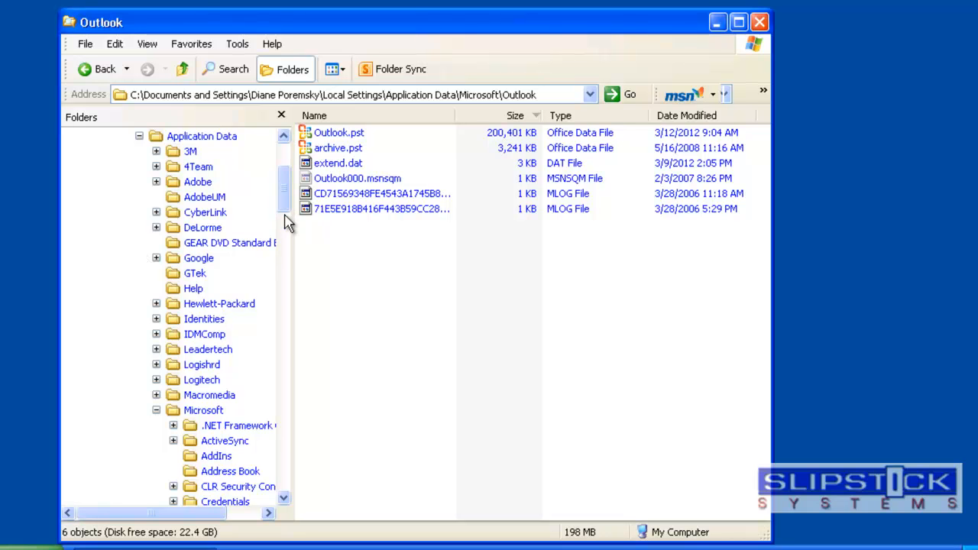
# Browse the roaming Outlook and Stationery folders, then close the Explorer window
pyautogui.scroll(-3)
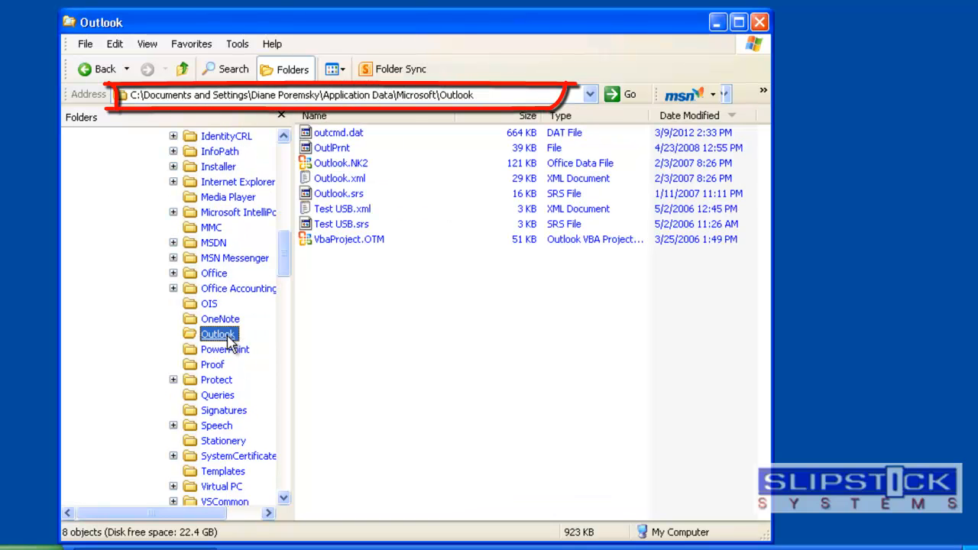
pyautogui.moveTo(287, 271)
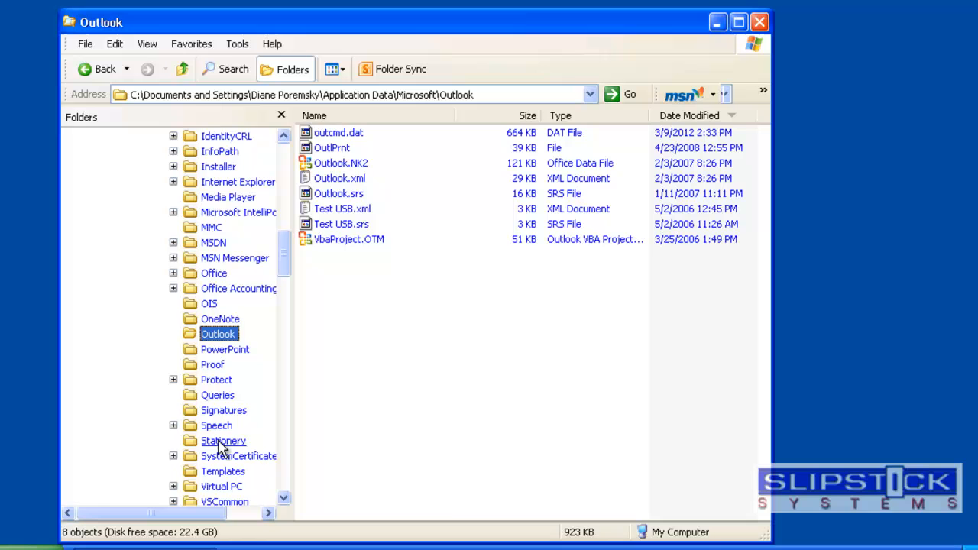
pyautogui.click(224, 441)
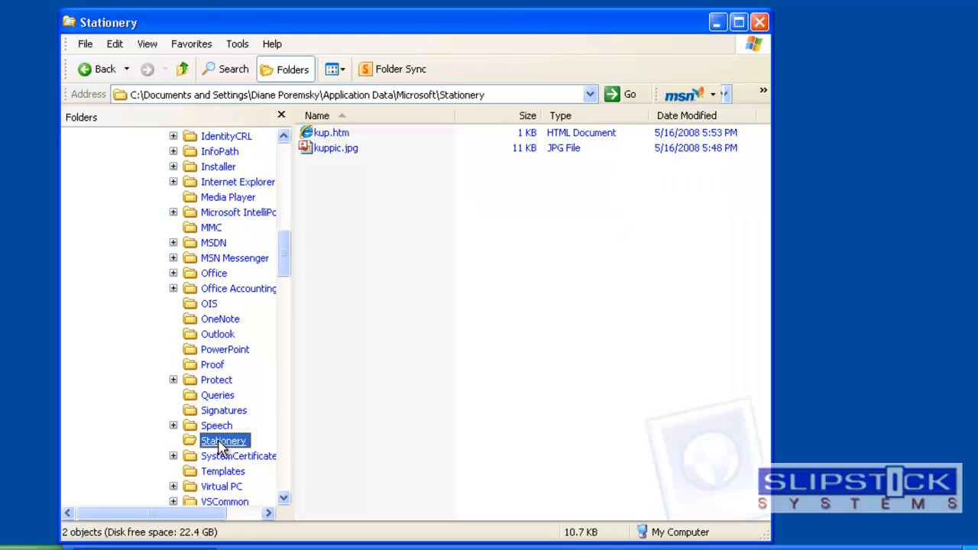
pyautogui.click(223, 470)
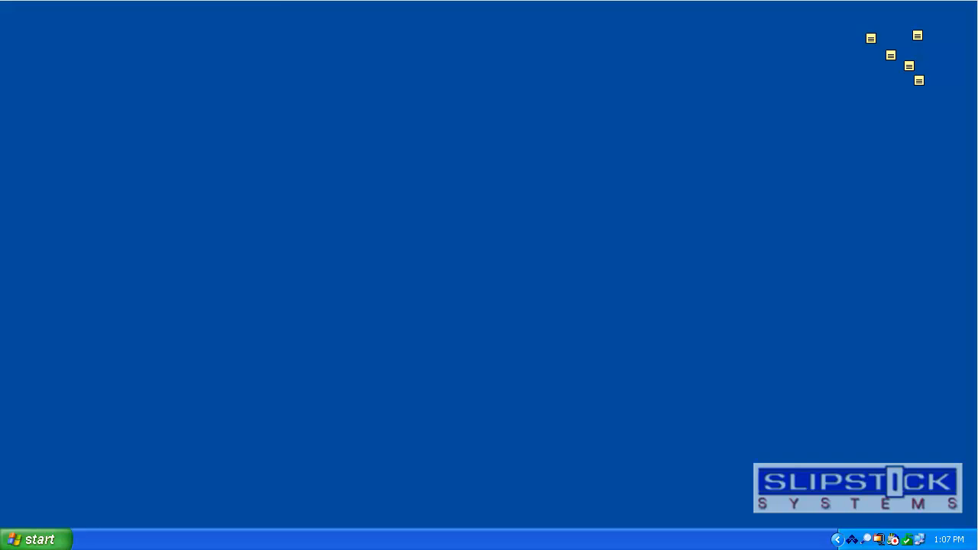
# Reopen My Computer and check the Folder Options again
pyautogui.click(35, 538)
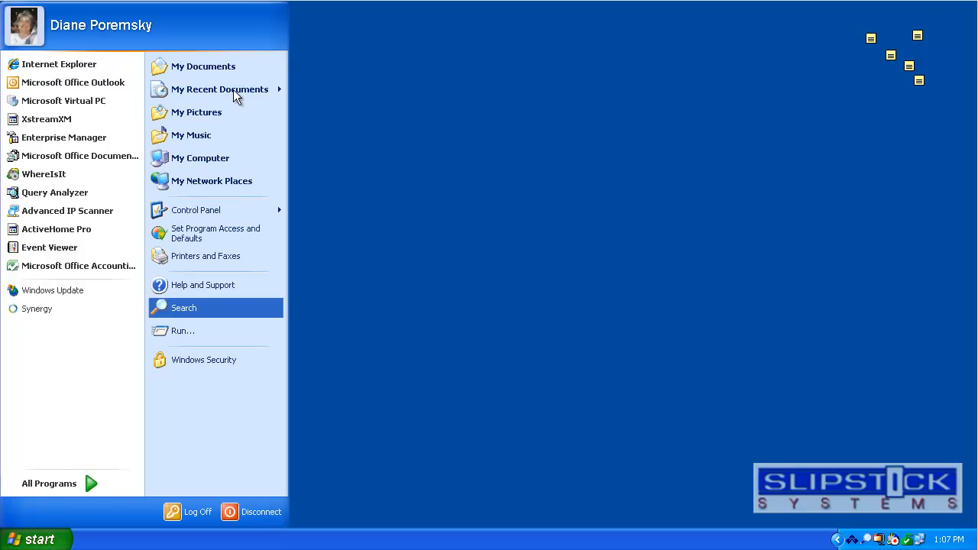
pyautogui.click(200, 158)
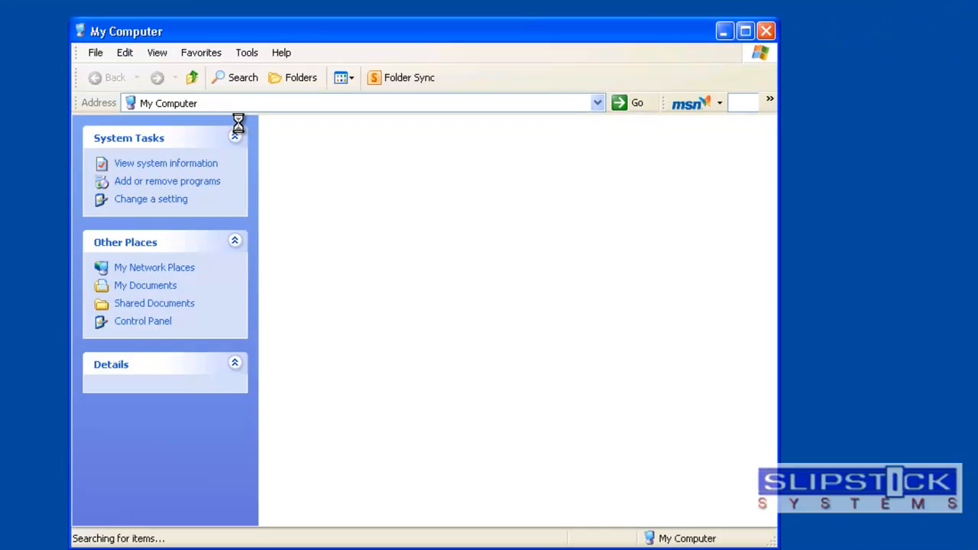
pyautogui.click(246, 52)
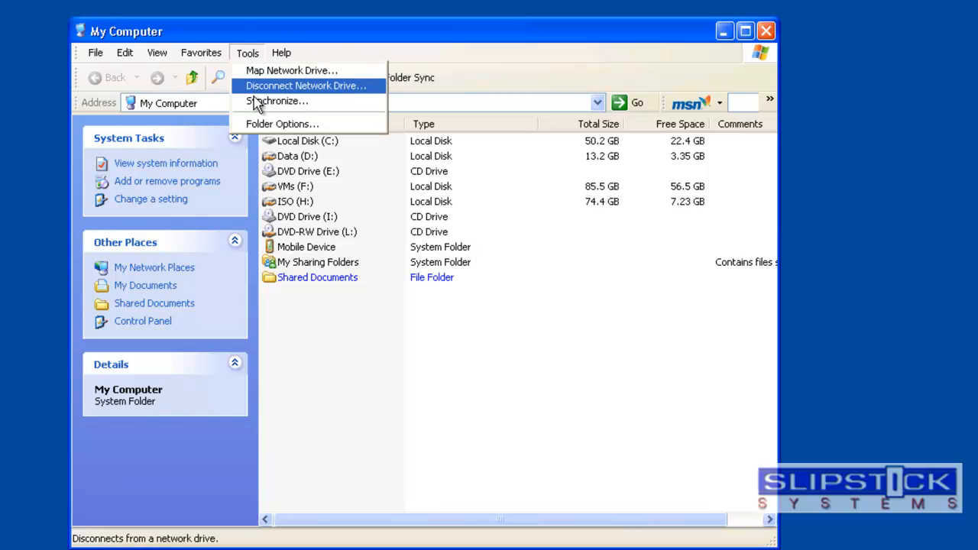
pyautogui.click(282, 123)
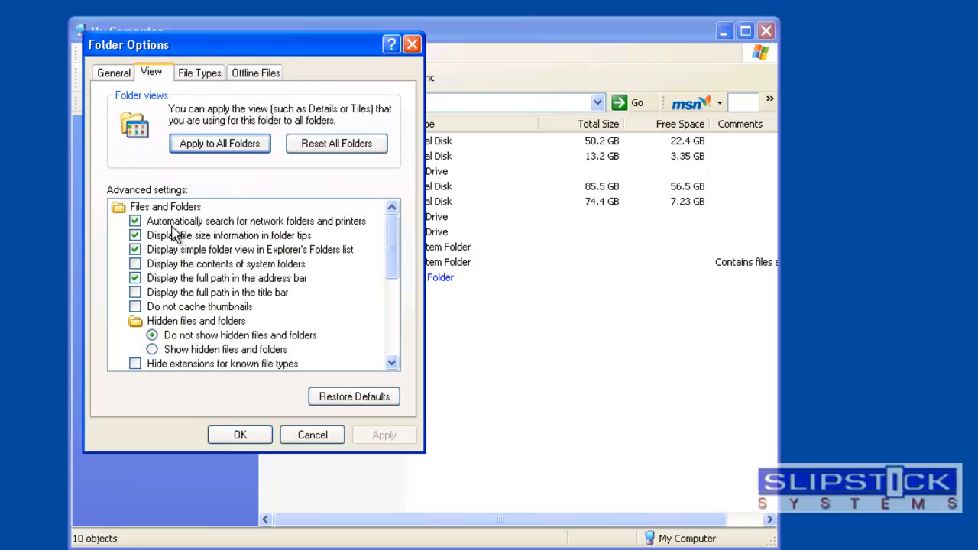
pyautogui.click(240, 433)
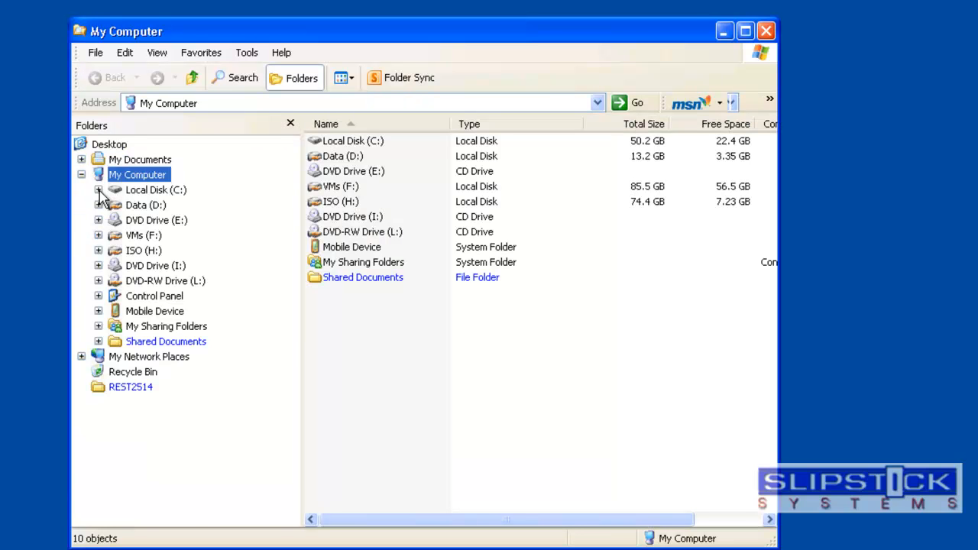
# Expand Local Disk (C:) and Documents and Settings, then enter the user's Local Settings folder
pyautogui.click(98, 189)
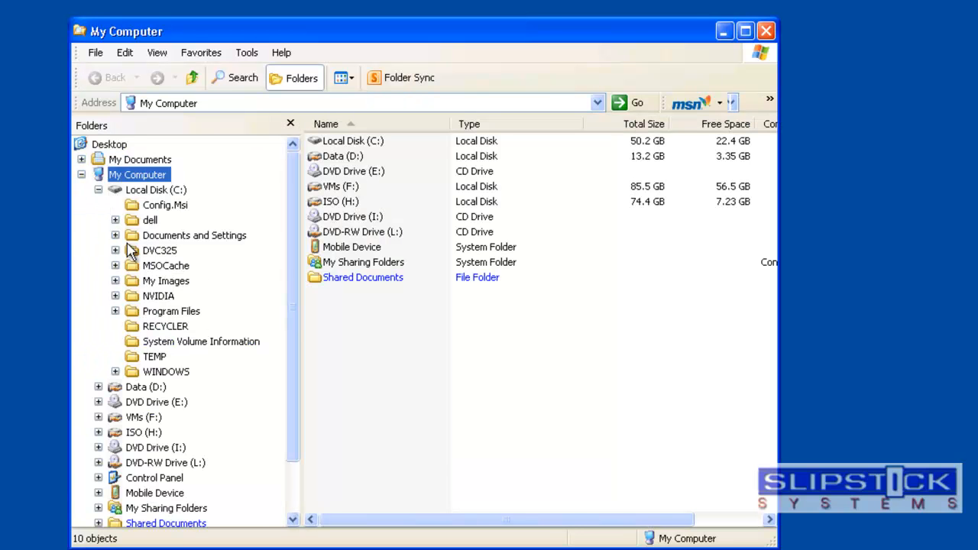
pyautogui.click(115, 234)
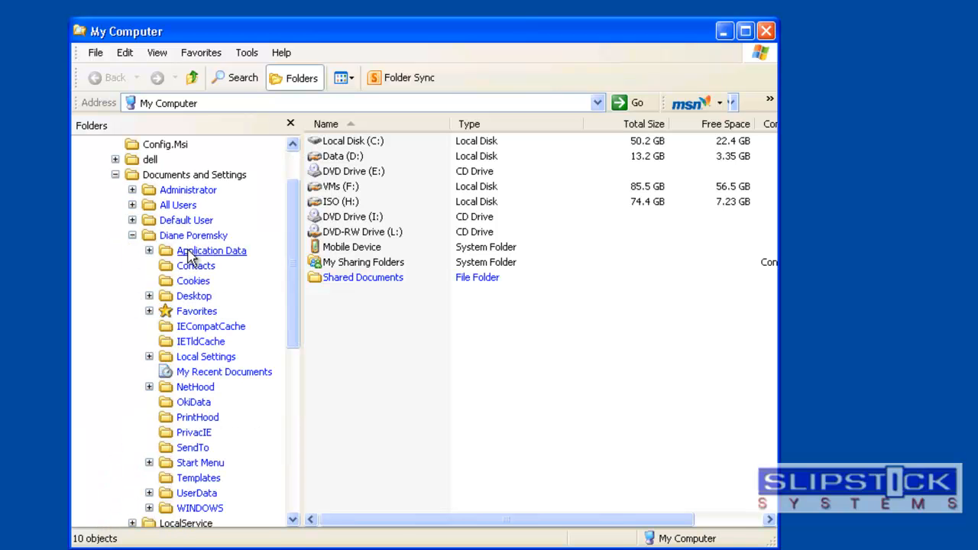
pyautogui.click(205, 356)
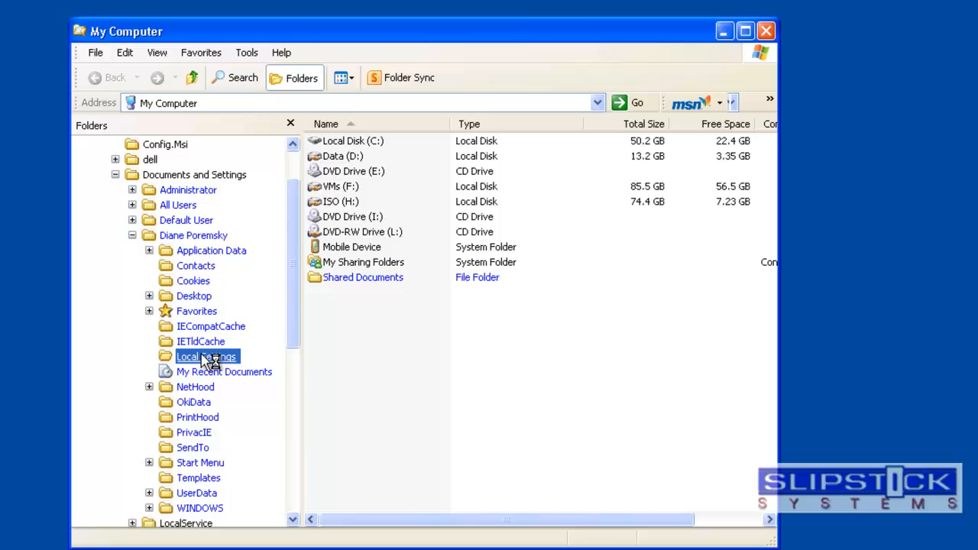
pyautogui.doubleClick(206, 356)
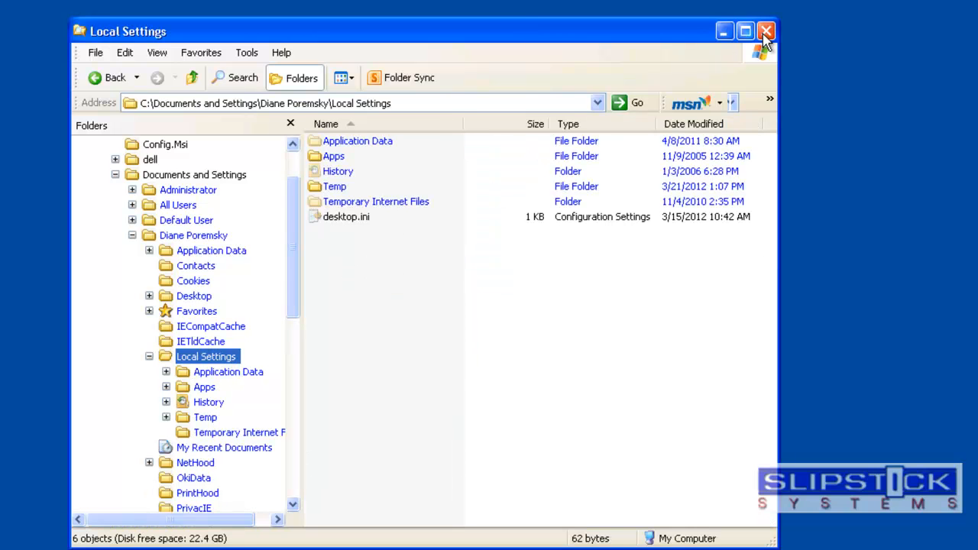
# Close Explorer and bring up the Mail item from Control Panel
pyautogui.click(766, 31)
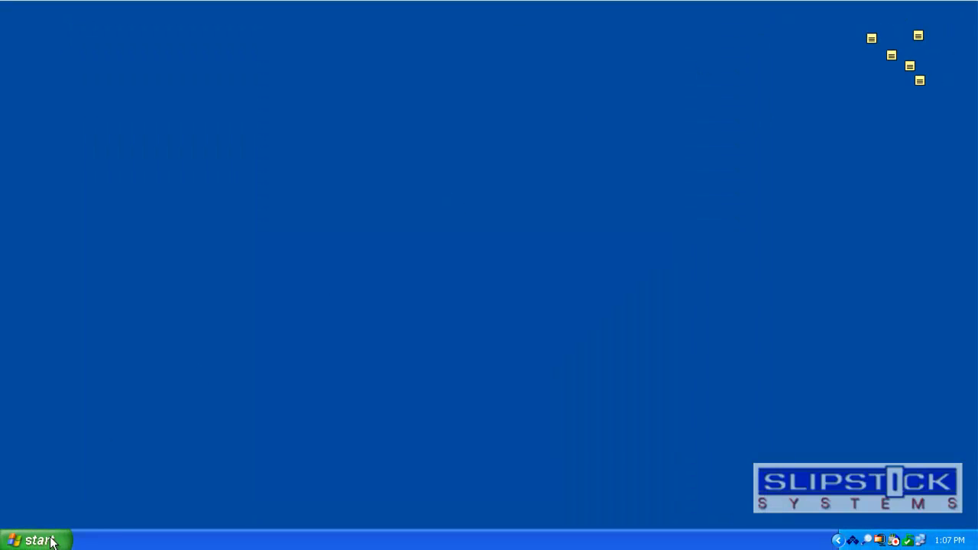
pyautogui.click(36, 539)
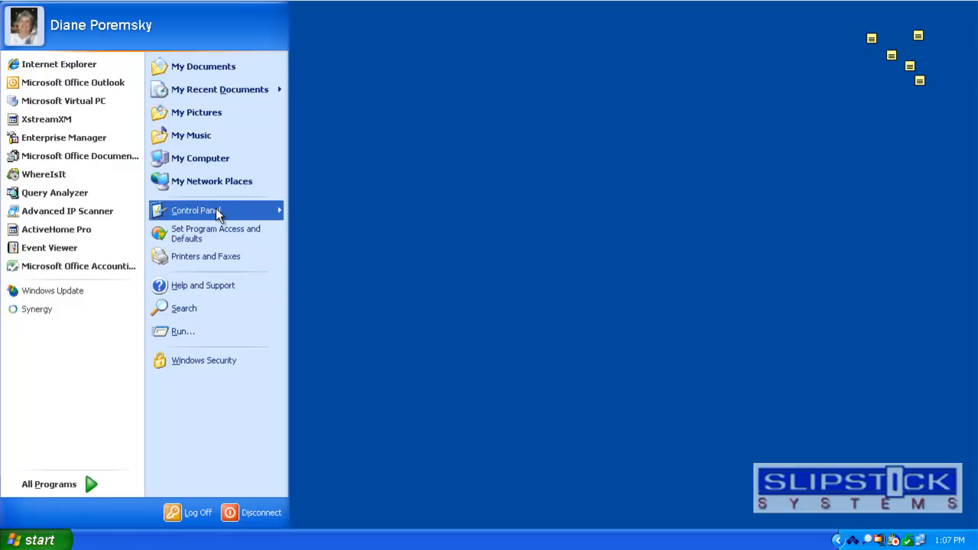
pyautogui.click(196, 210)
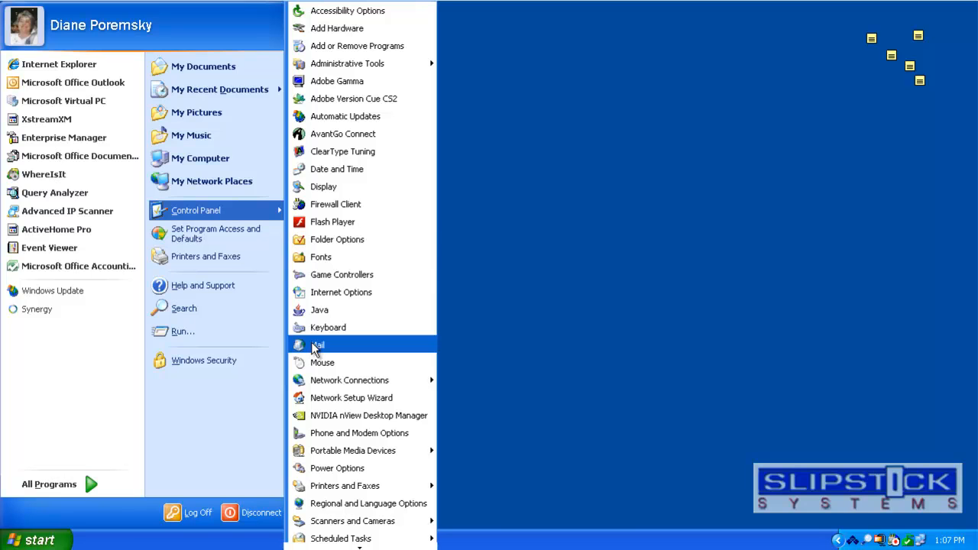
pyautogui.click(318, 344)
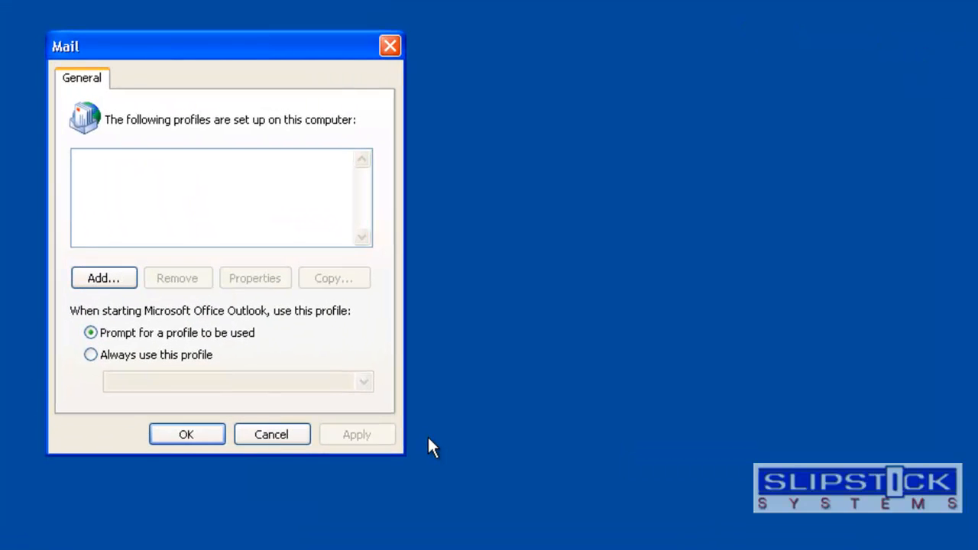
# Create a new profile named 'Out' and begin adding a POP3 e-mail account
pyautogui.click(104, 278)
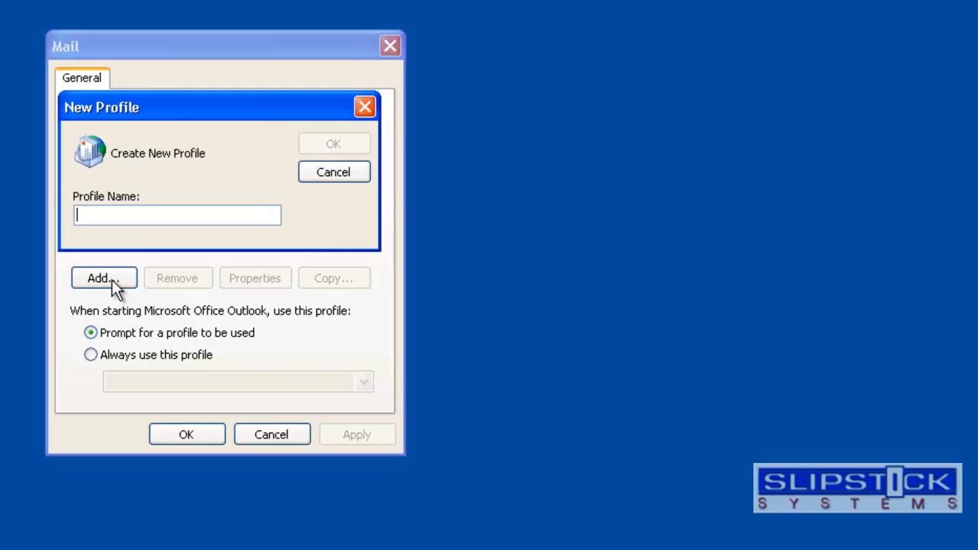
pyautogui.write('Out')
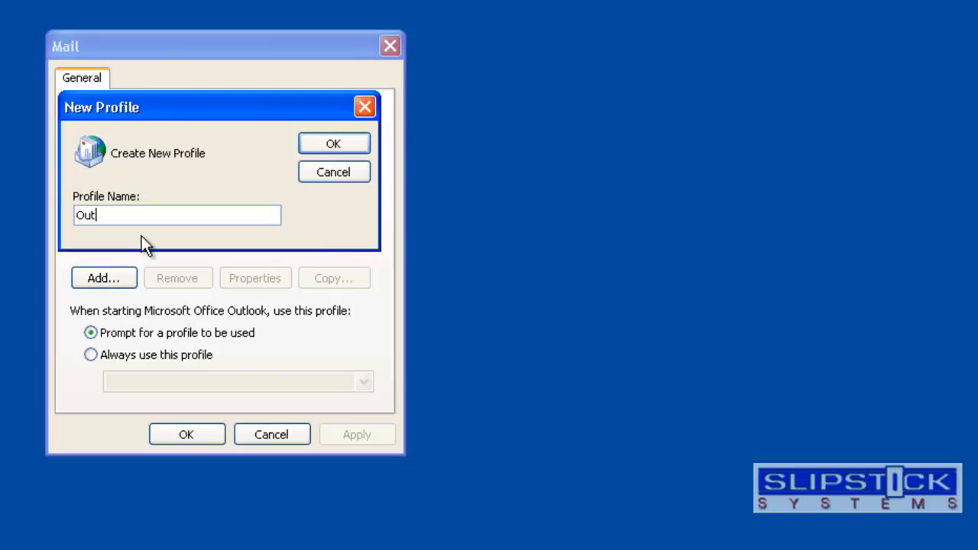
pyautogui.click(333, 143)
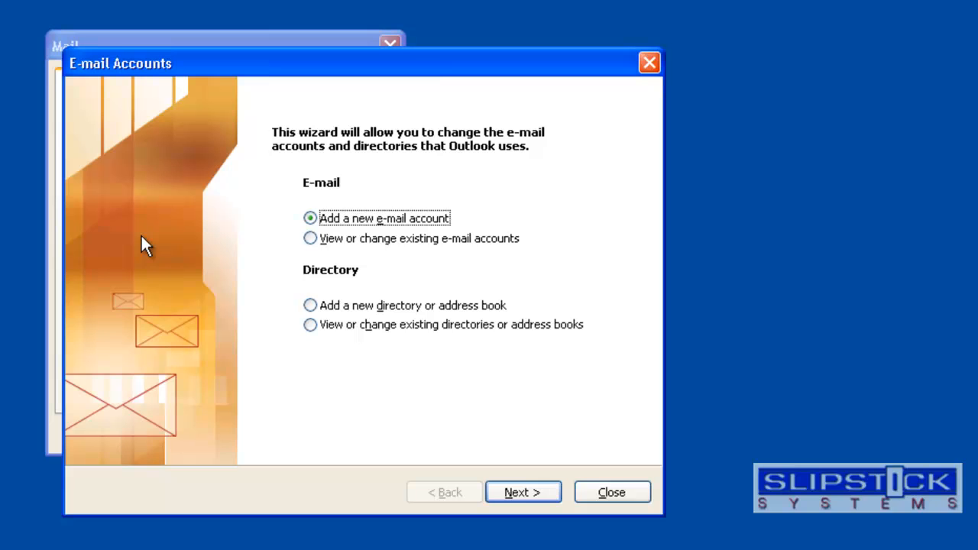
pyautogui.click(522, 492)
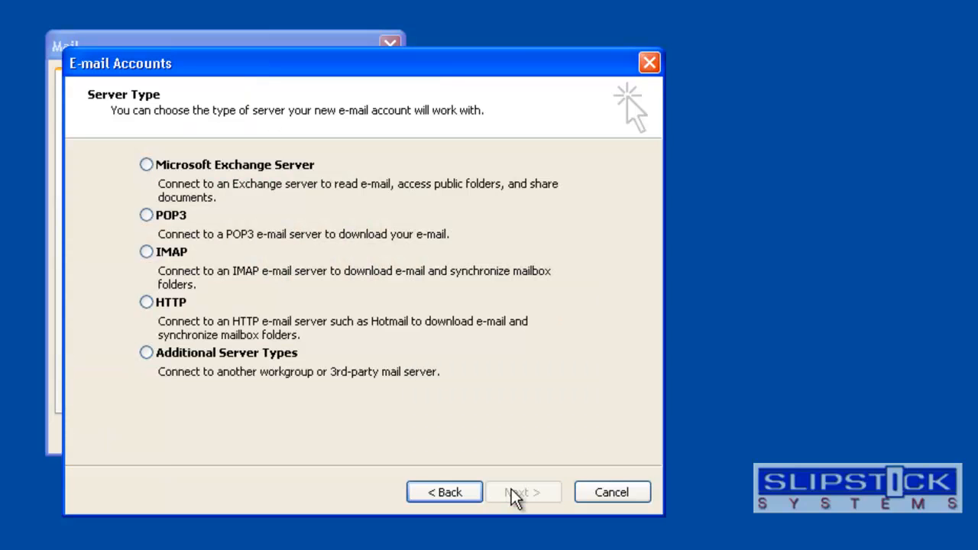
pyautogui.click(146, 214)
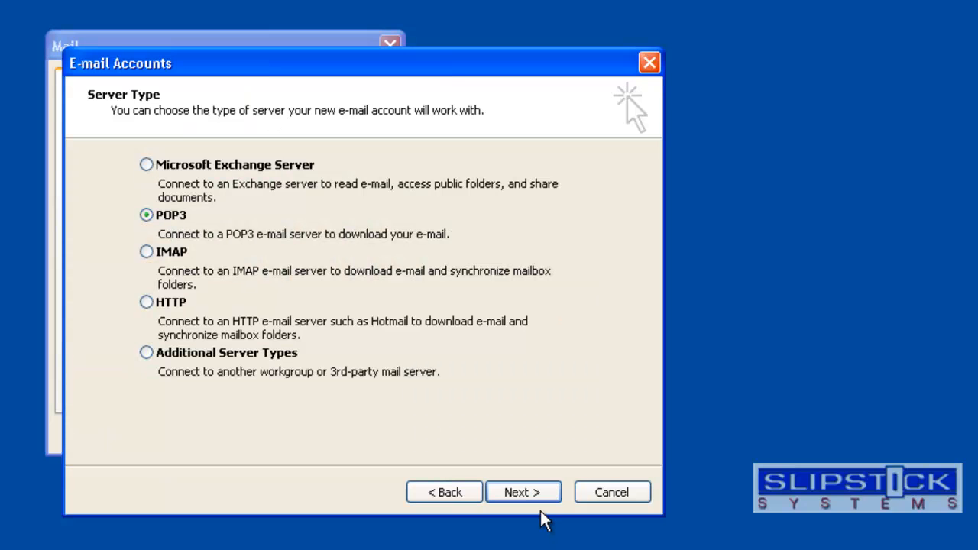
pyautogui.click(522, 491)
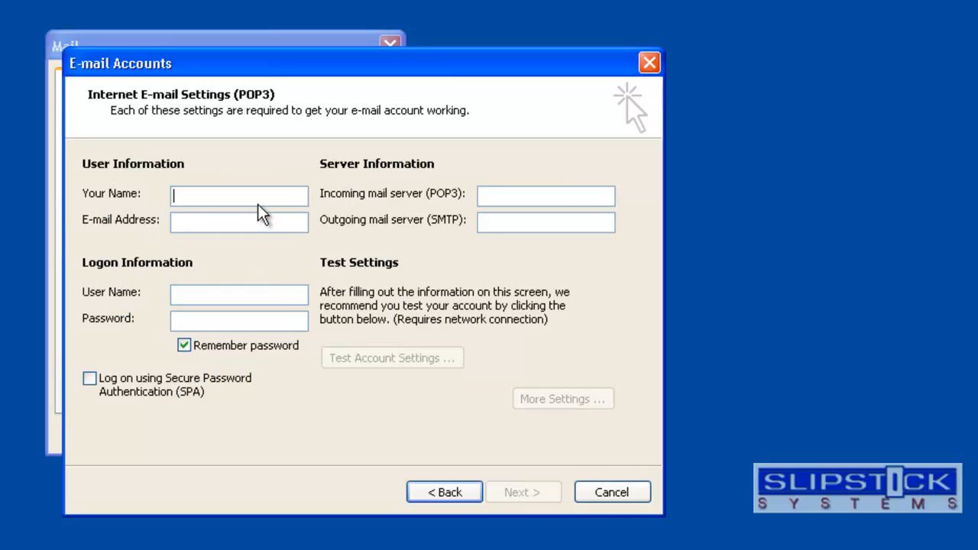
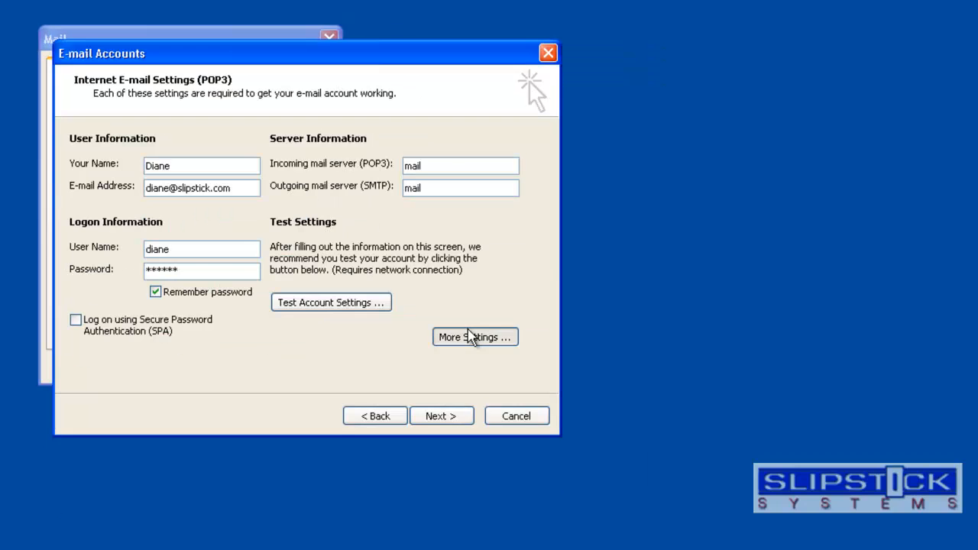
# Fill in the POP3 account details, require outgoing-server authentication and leave a copy of messages on the server
pyautogui.click(474, 337)
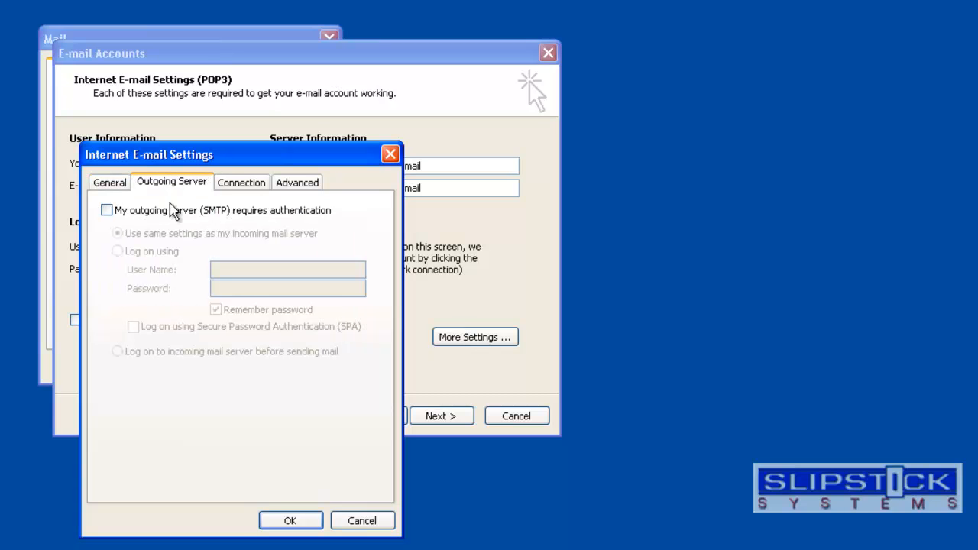
pyautogui.click(107, 210)
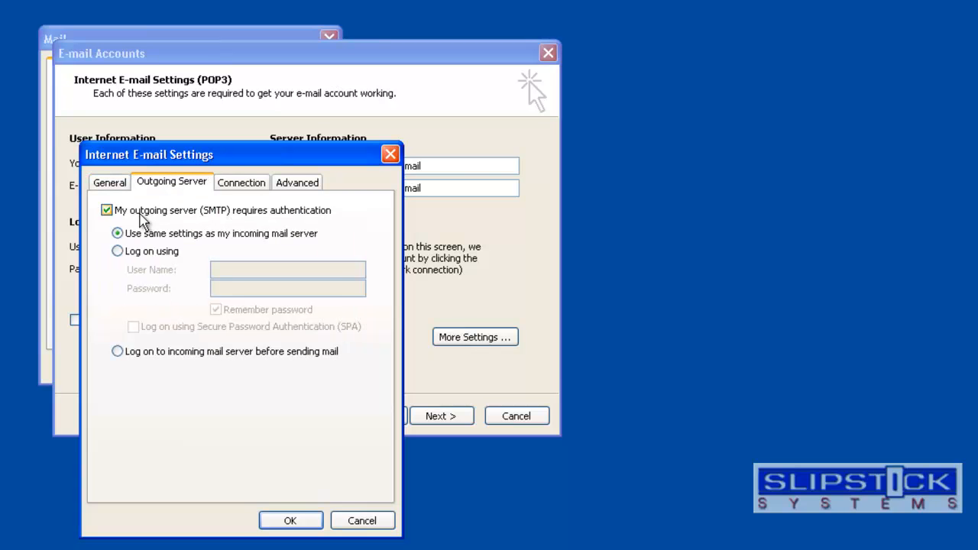
pyautogui.moveTo(168, 221)
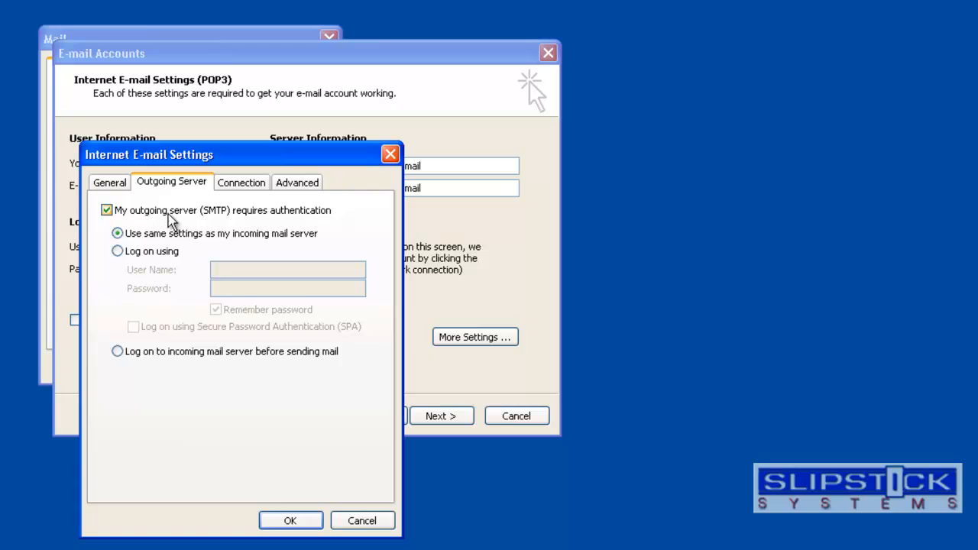
pyautogui.click(296, 181)
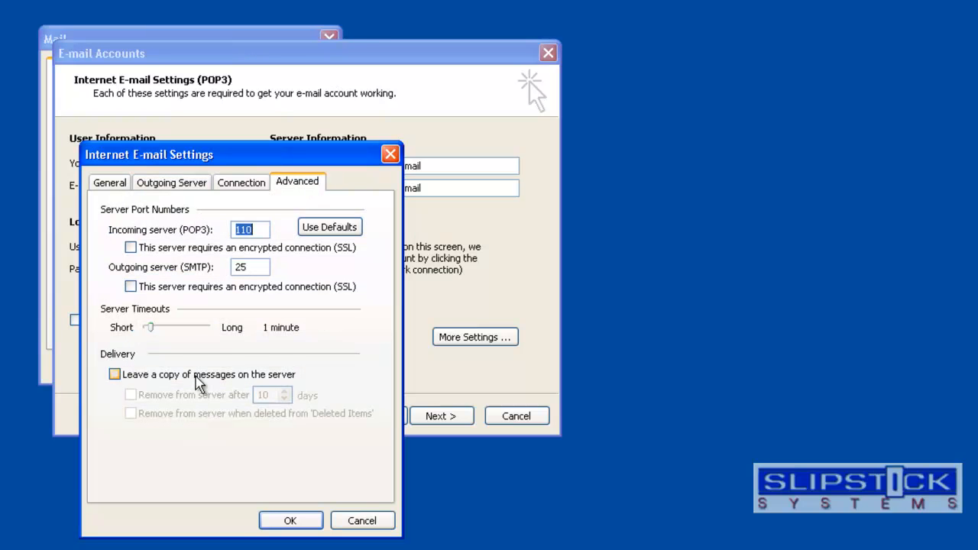
pyautogui.click(114, 373)
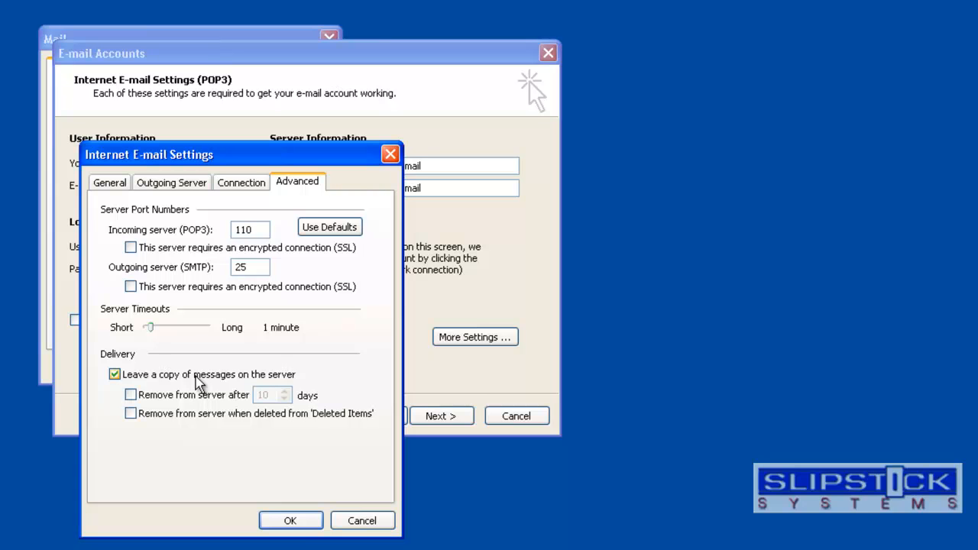
pyautogui.click(290, 521)
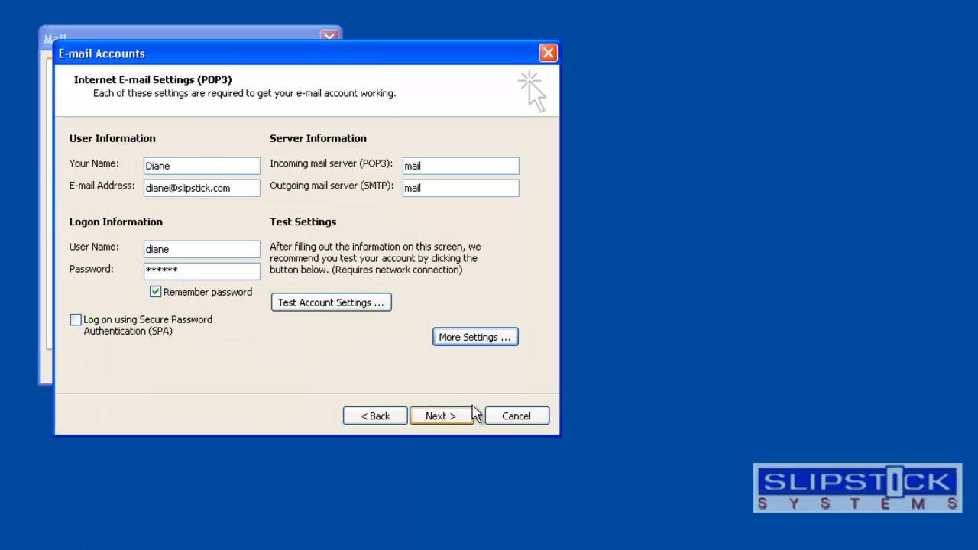
# Finish the new account and return to the Outlook profile's existing e-mail accounts
pyautogui.click(440, 416)
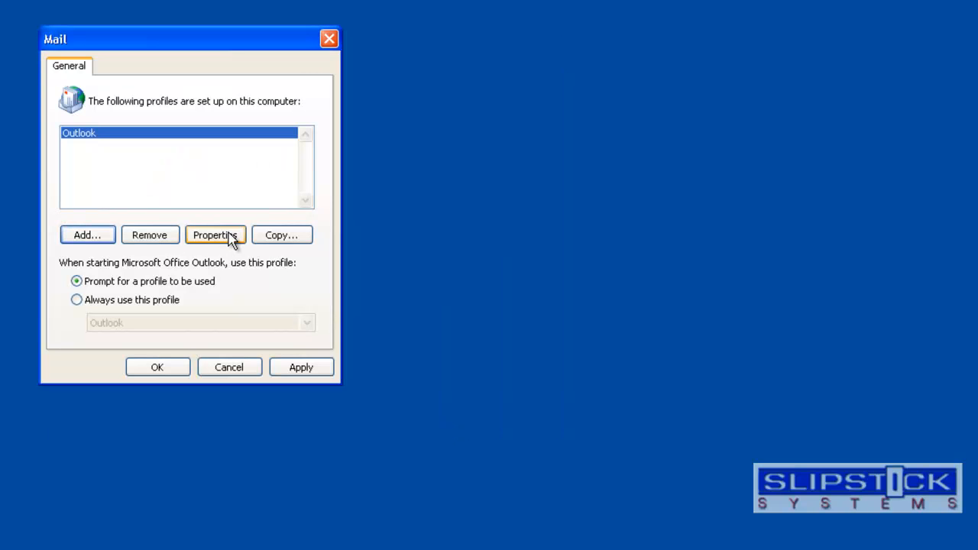
pyautogui.click(215, 235)
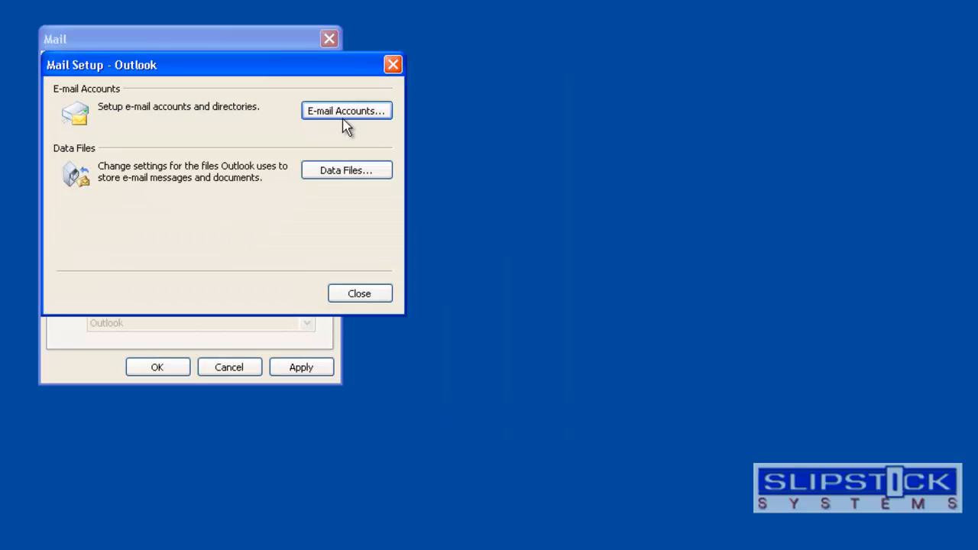
pyautogui.click(346, 111)
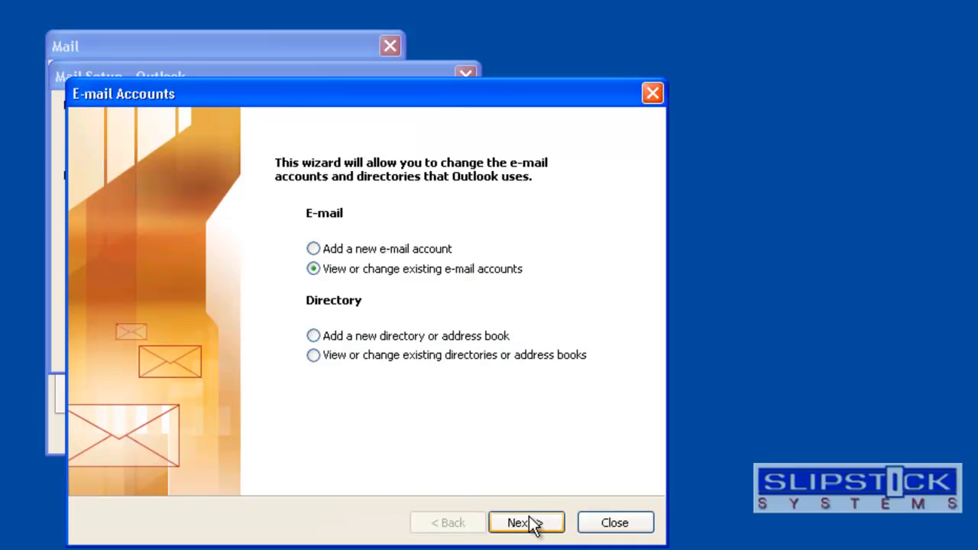
pyautogui.click(525, 523)
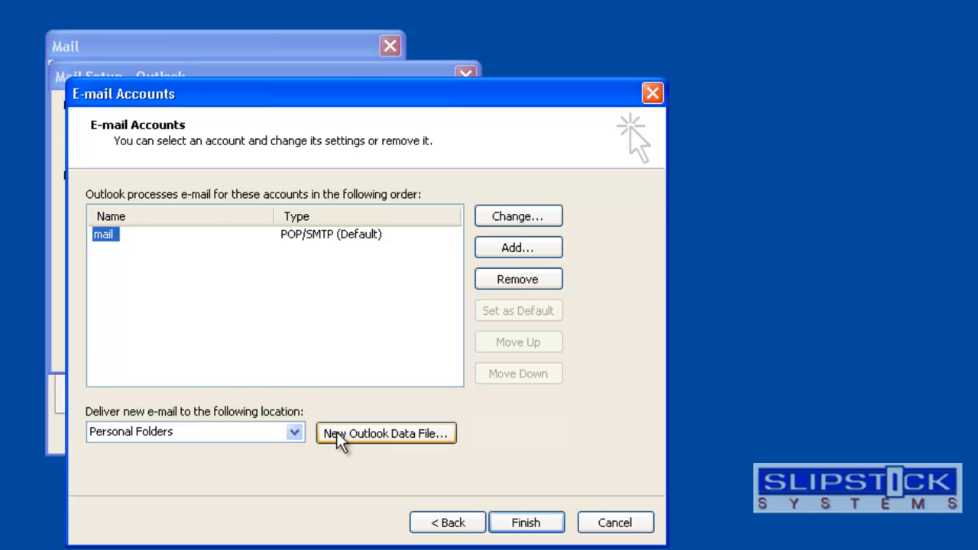
# Add the existing Outlook.pst as a new Office Outlook personal folders data file
pyautogui.click(385, 433)
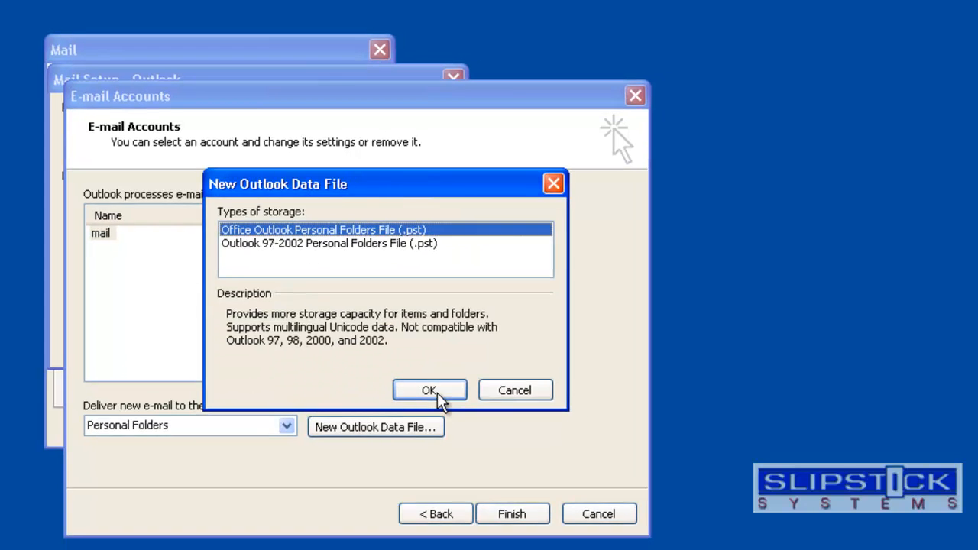
pyautogui.click(429, 389)
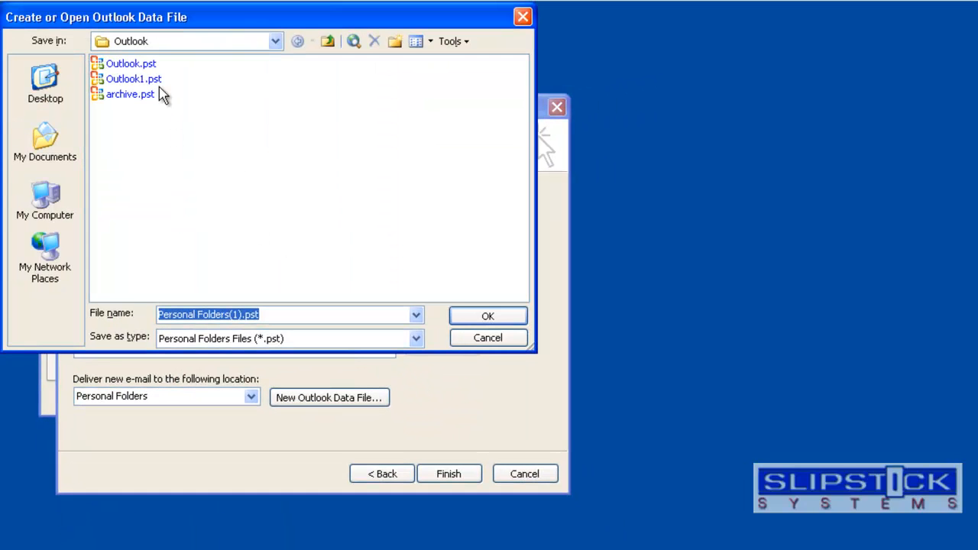
pyautogui.click(130, 63)
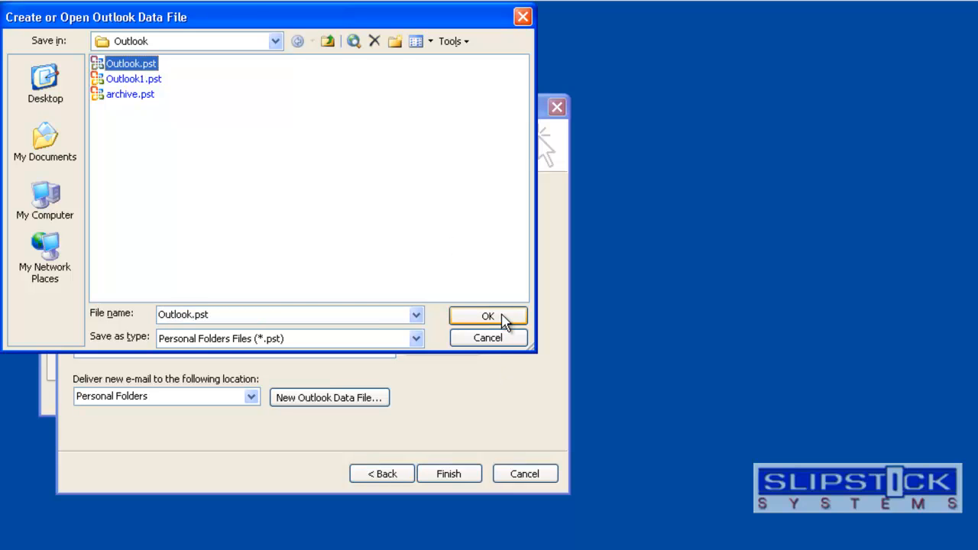
pyautogui.click(487, 316)
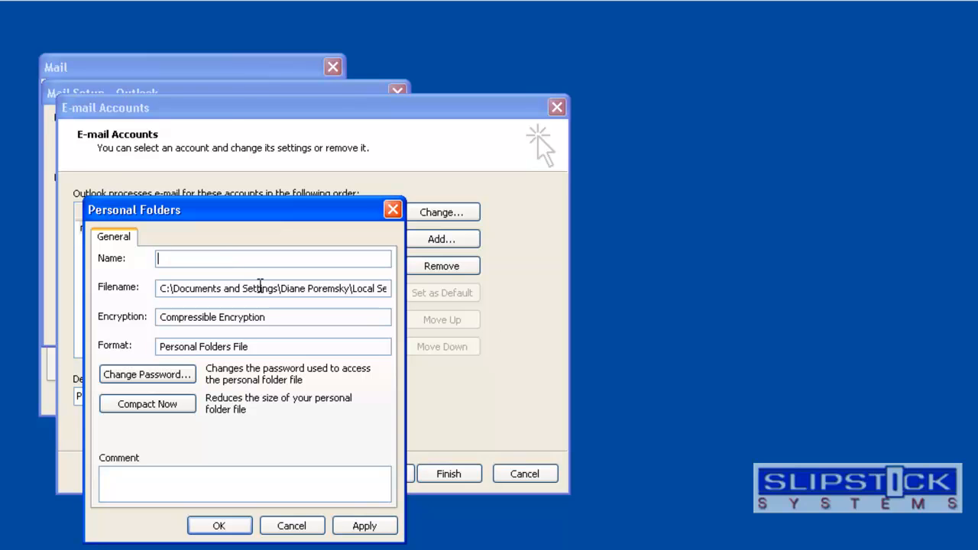
# Name the data file 'Diane' and set it as where new e-mail is delivered
pyautogui.write('Diane')
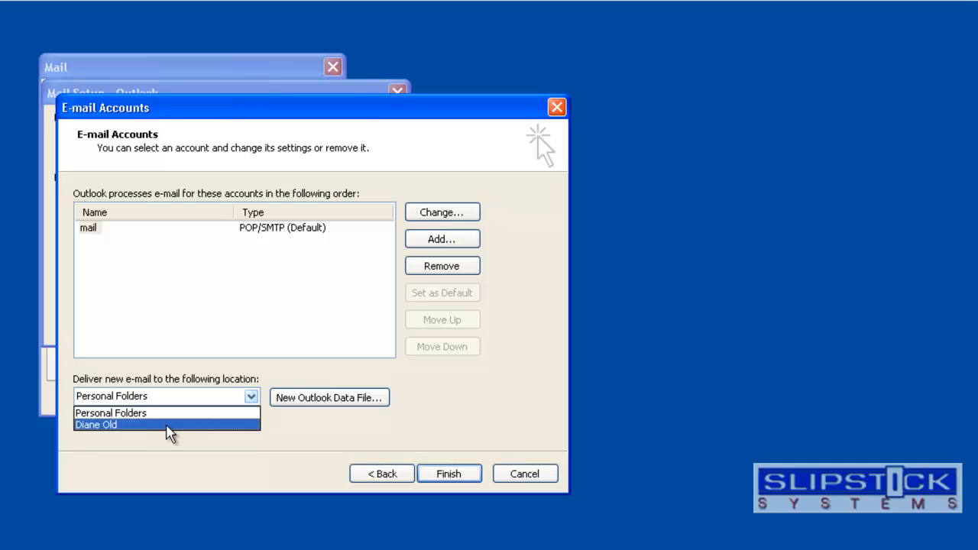
pyautogui.click(96, 424)
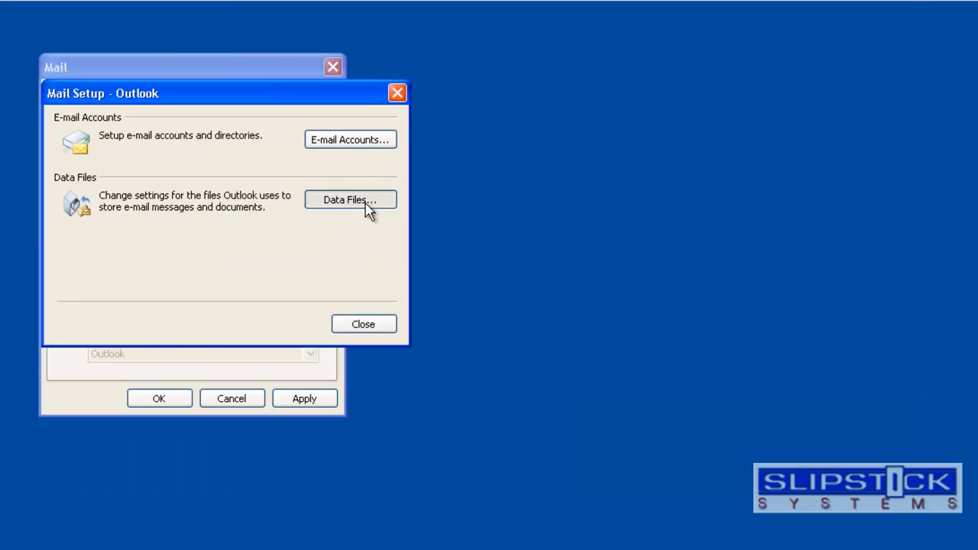
# Remove the Personal Folders data file, close all Mail settings windows and launch Microsoft Office Outlook
pyautogui.click(350, 200)
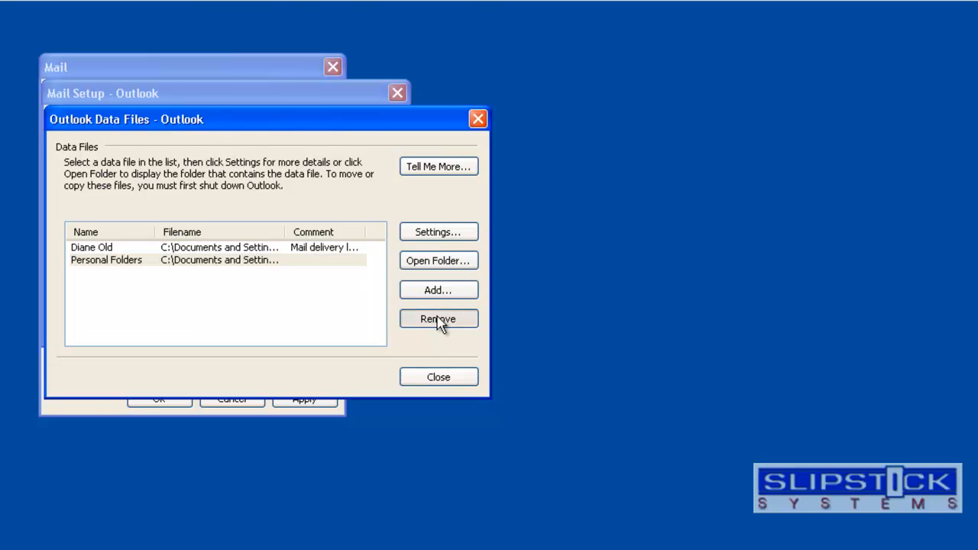
pyautogui.click(438, 319)
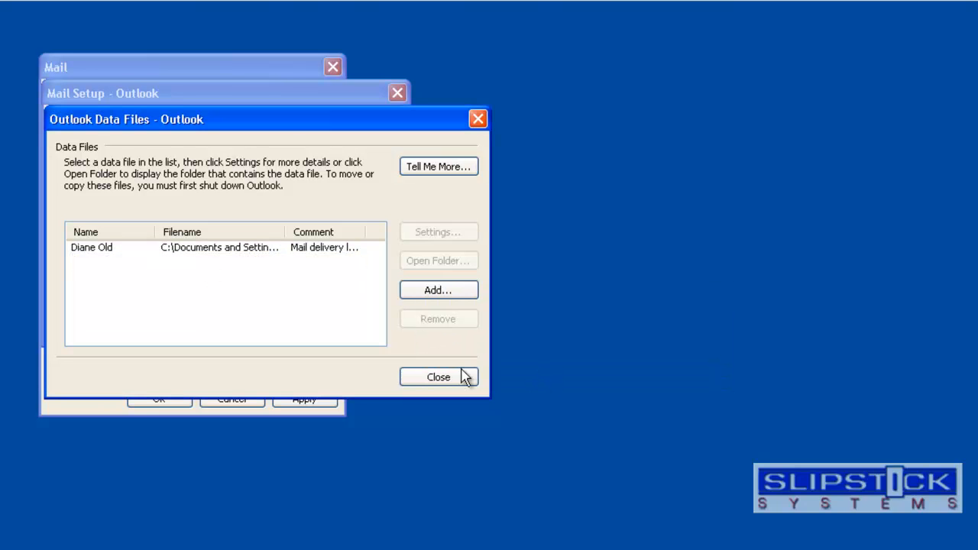
pyautogui.click(437, 376)
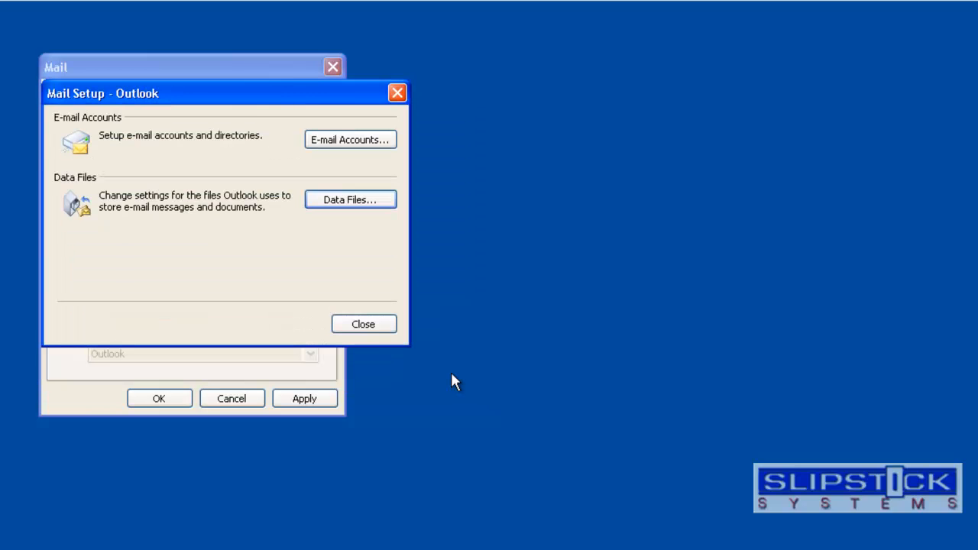
pyautogui.click(363, 324)
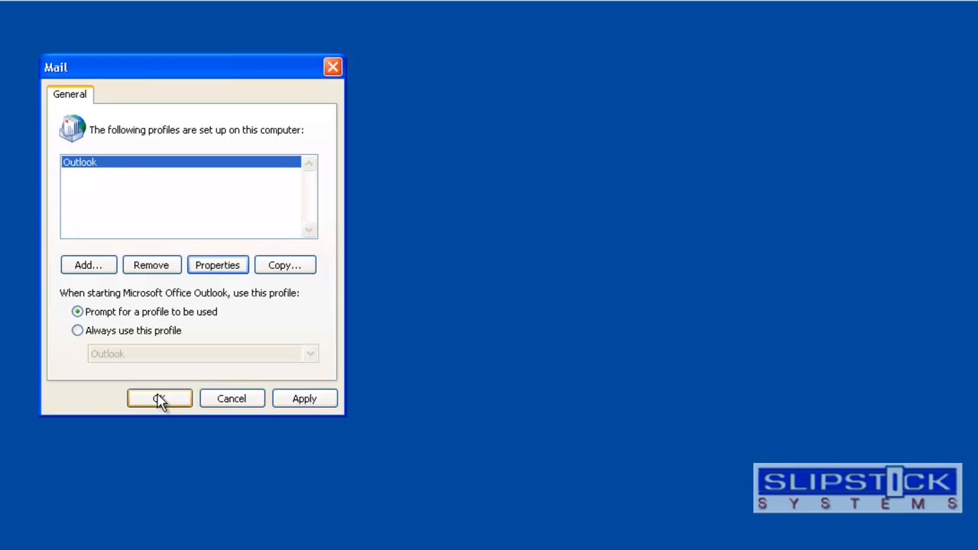
pyautogui.click(158, 398)
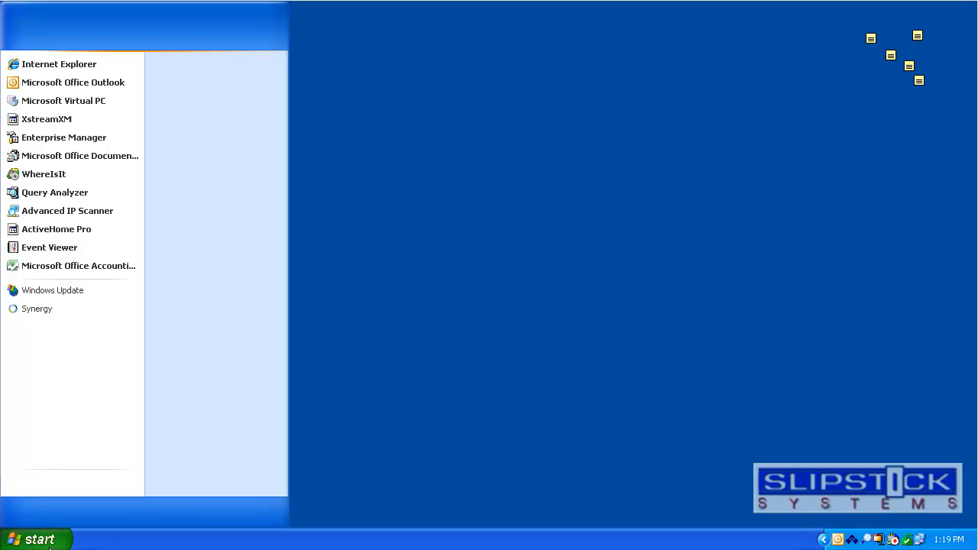
pyautogui.click(72, 82)
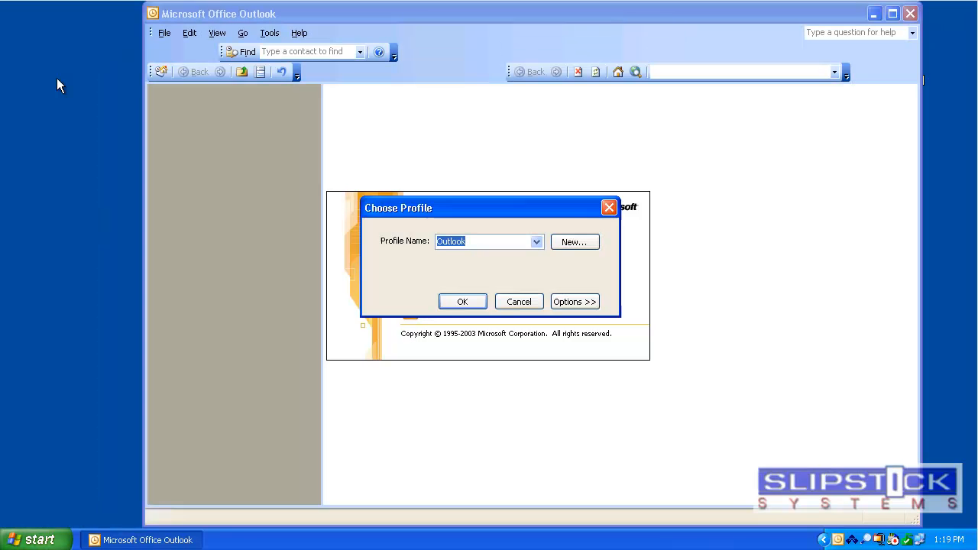